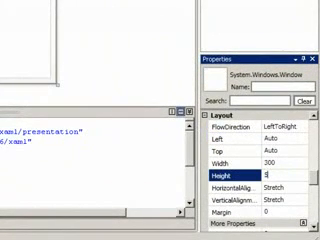
pyautogui.write('550')
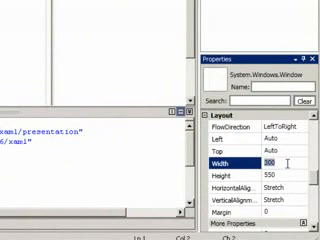
pyautogui.write('370')
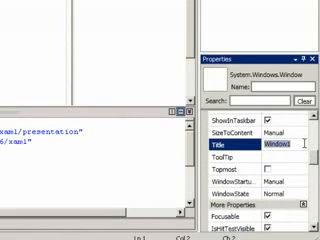
pyautogui.write('Ink R')
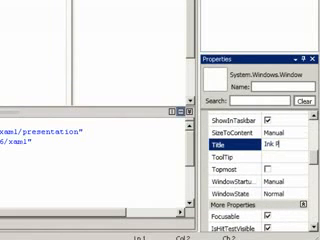